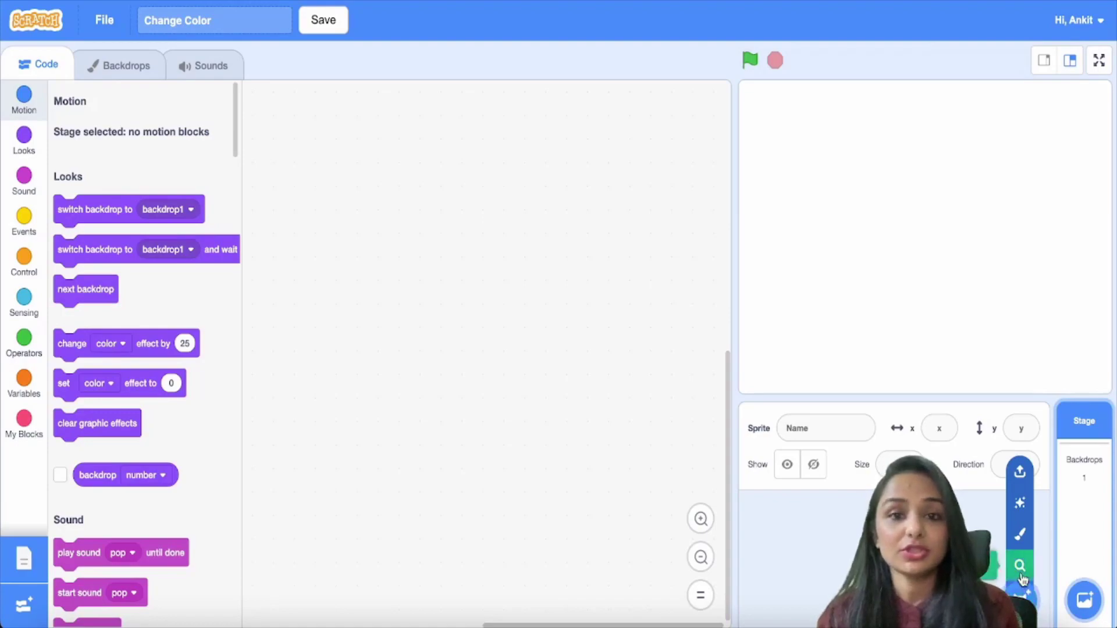
Browse the sprite library for the Block-R letter sprite and add it.
{"action": "left_click", "coordinate": [1020, 565]}
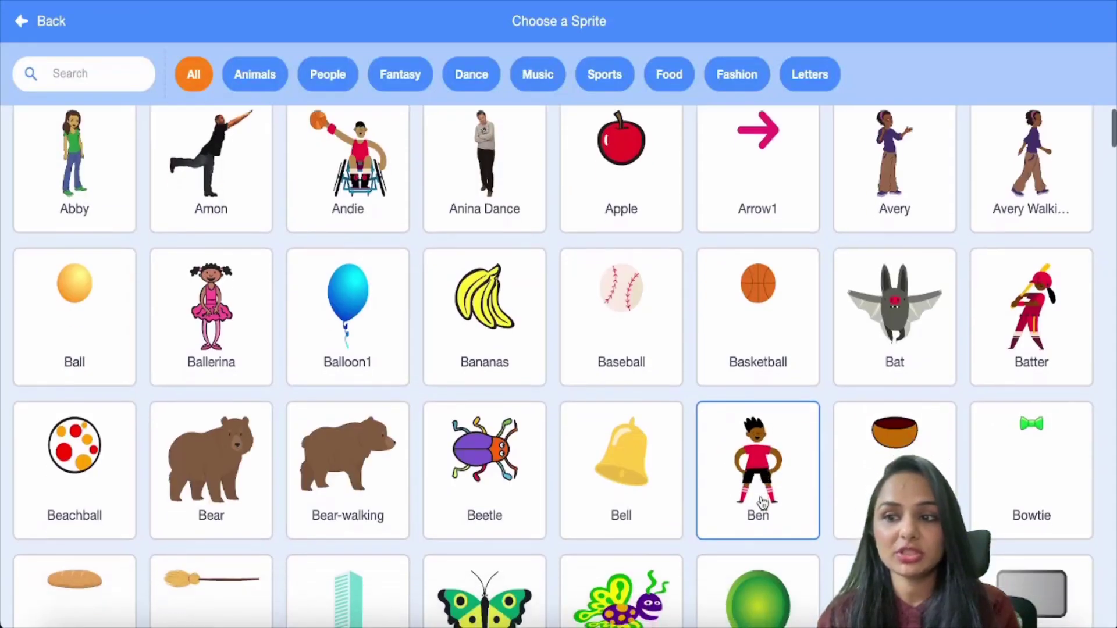
{"action": "scroll", "scroll_direction": "down", "scroll_amount": 3}
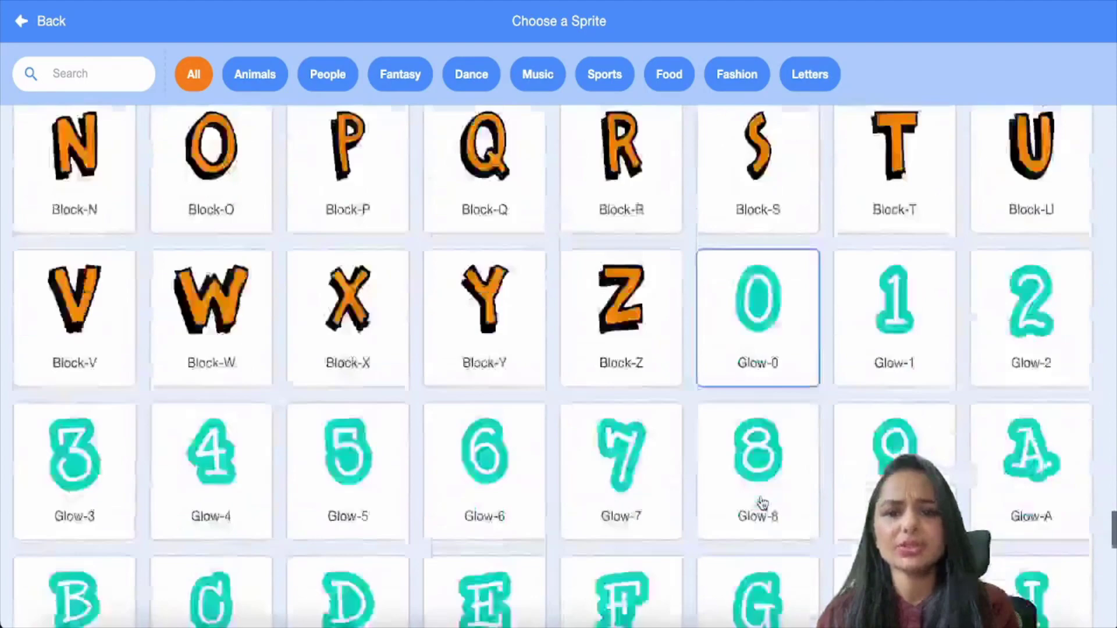
{"action": "scroll", "scroll_direction": "up", "scroll_amount": 3}
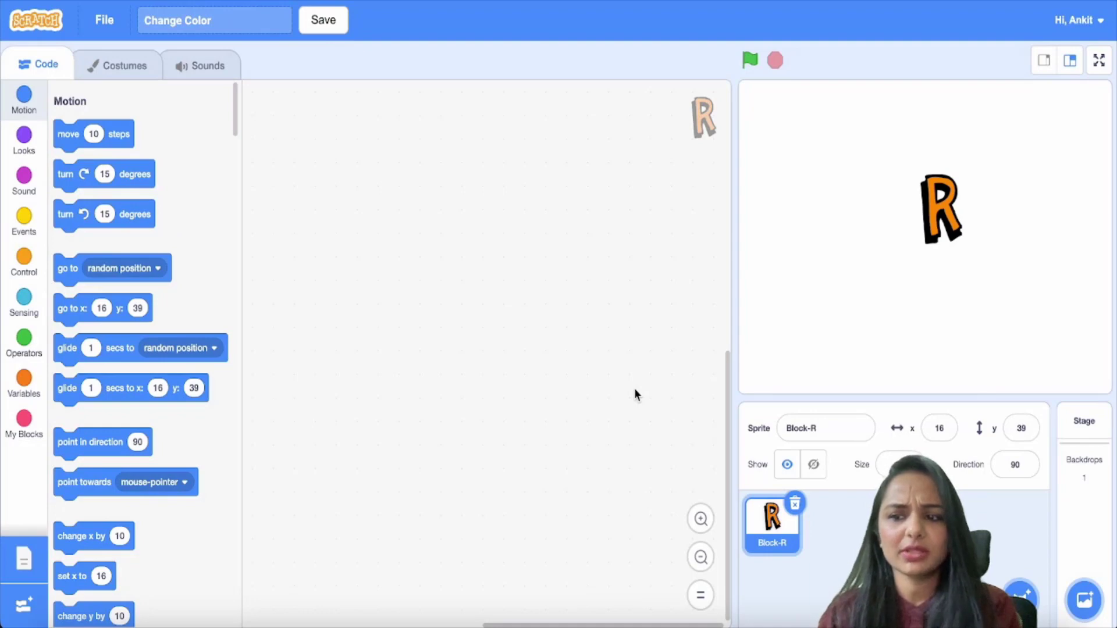
{"action": "mouse_move", "coordinate": [45, 241]}
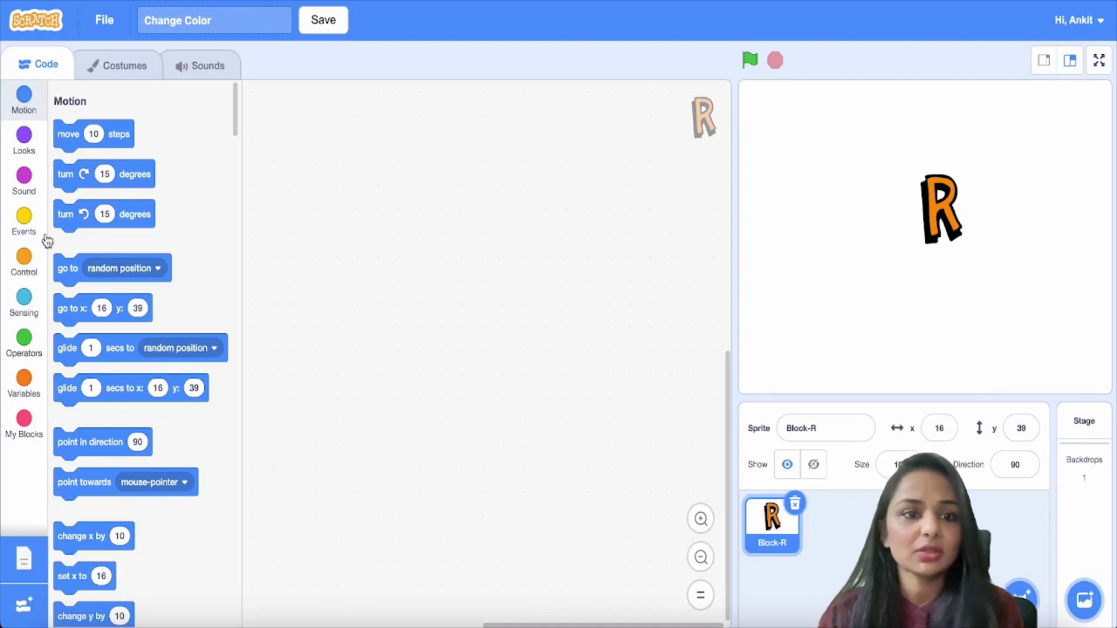
Show the Looks blocks and scroll to the color effect blocks.
{"action": "left_click", "coordinate": [24, 140]}
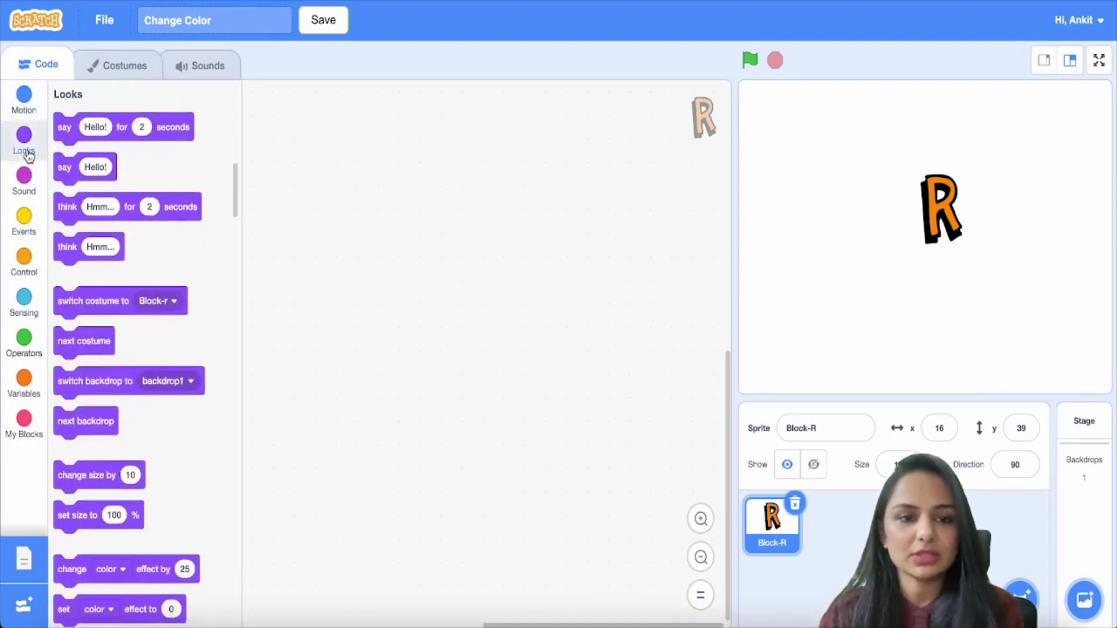
{"action": "mouse_move", "coordinate": [89, 385]}
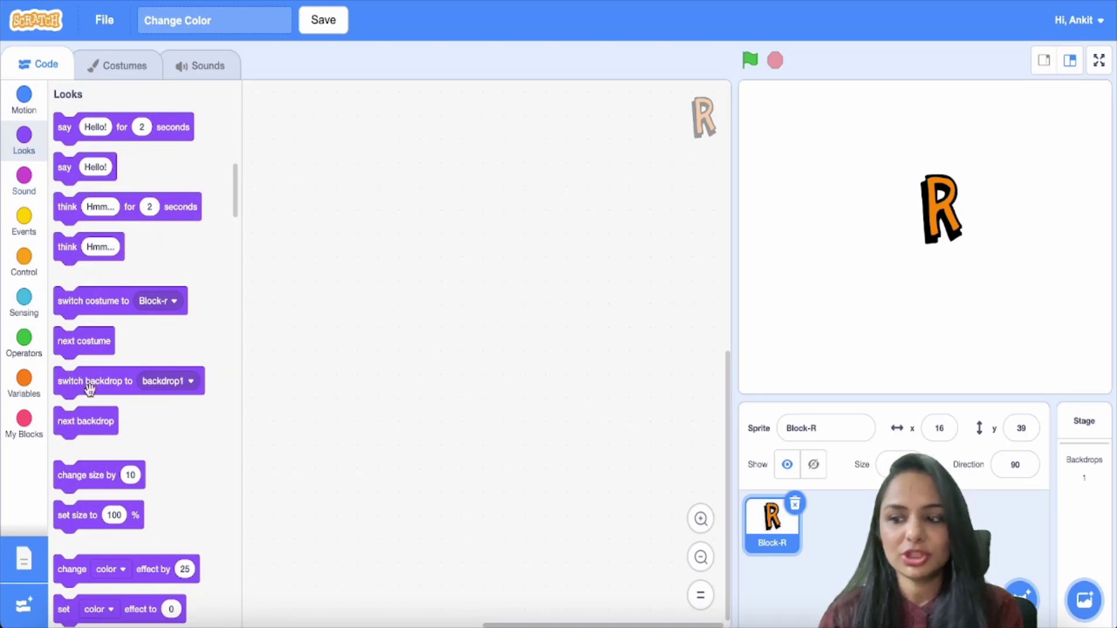
{"action": "scroll", "scroll_direction": "down", "scroll_amount": 3}
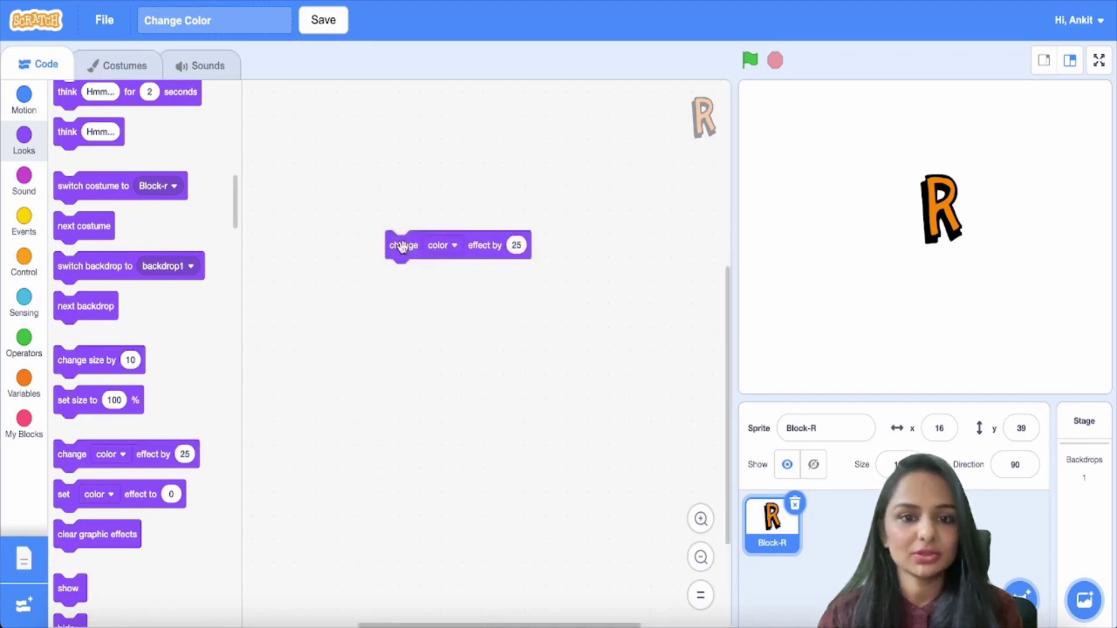
Run the 'change color effect by 25' block three times, turning the R yellow-green.
{"action": "left_click", "coordinate": [403, 245]}
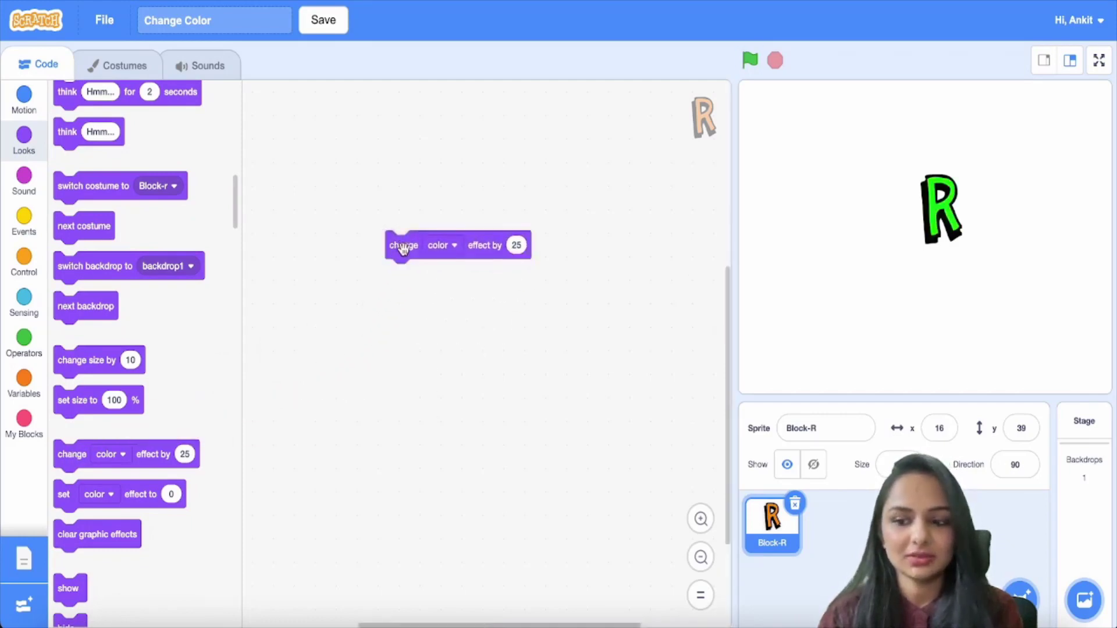
{"action": "left_click", "coordinate": [403, 245]}
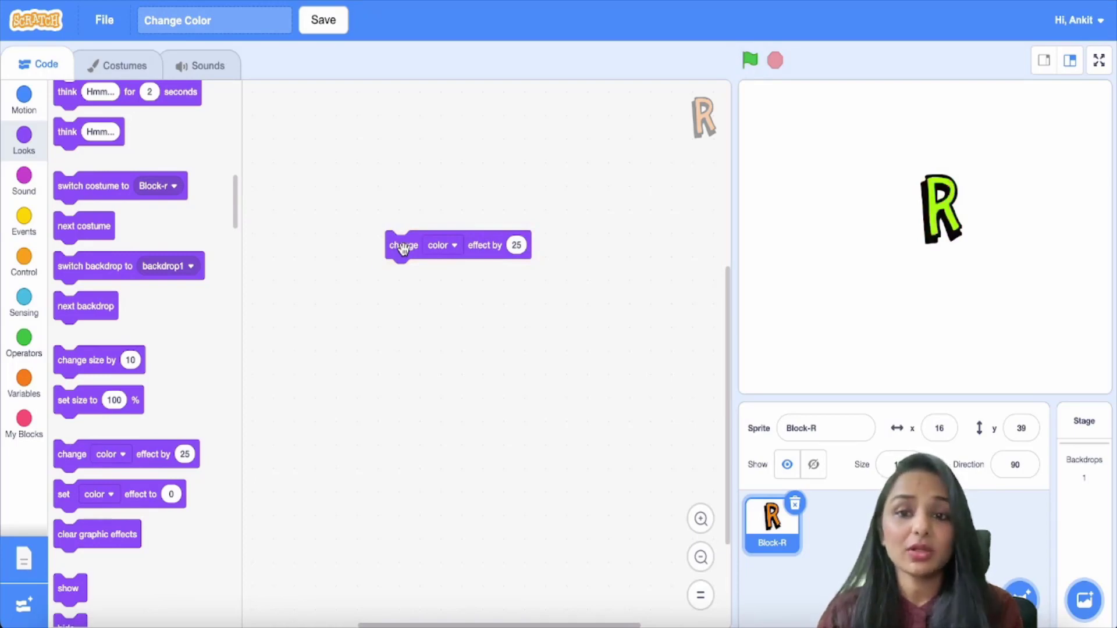
{"action": "left_click", "coordinate": [448, 245]}
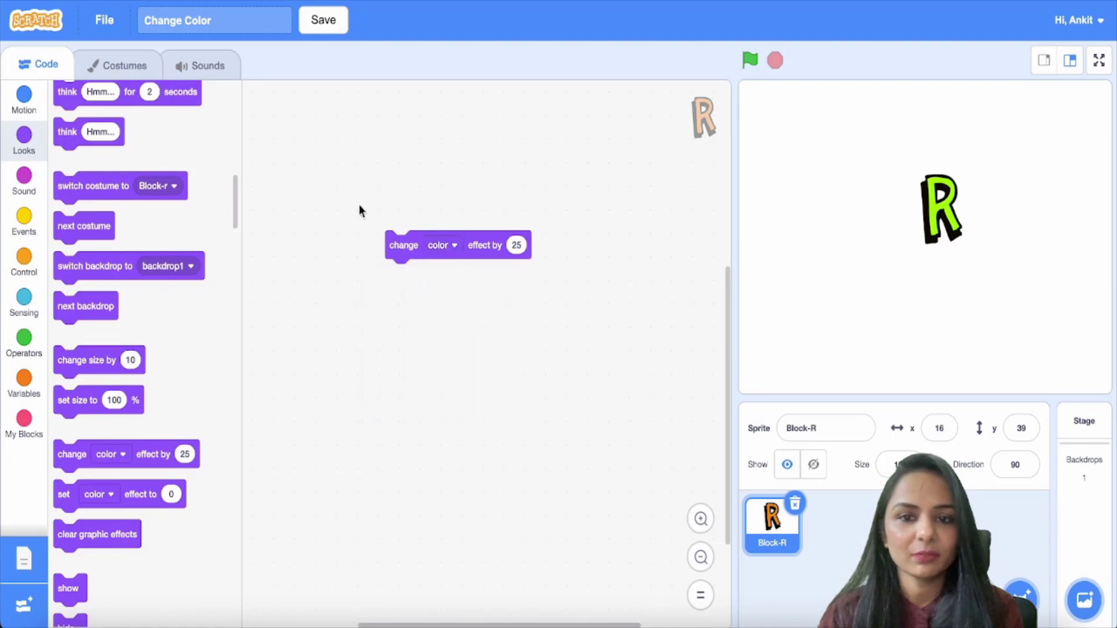
Snap an Events 'when this sprite clicked' hat onto the color effect block.
{"action": "left_click", "coordinate": [23, 99]}
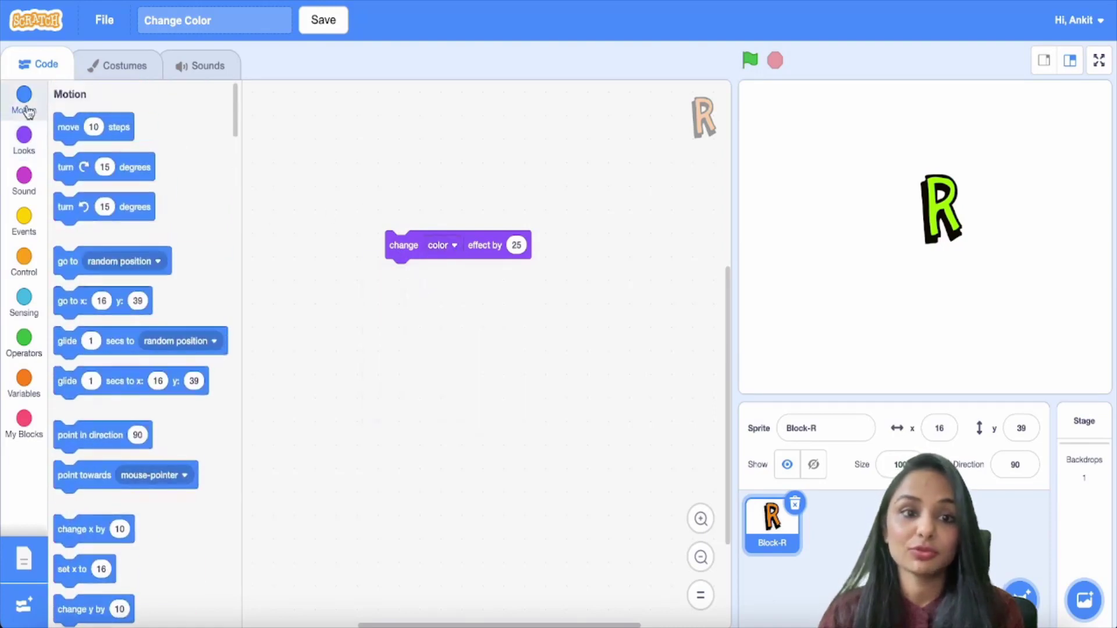
{"action": "mouse_move", "coordinate": [24, 225]}
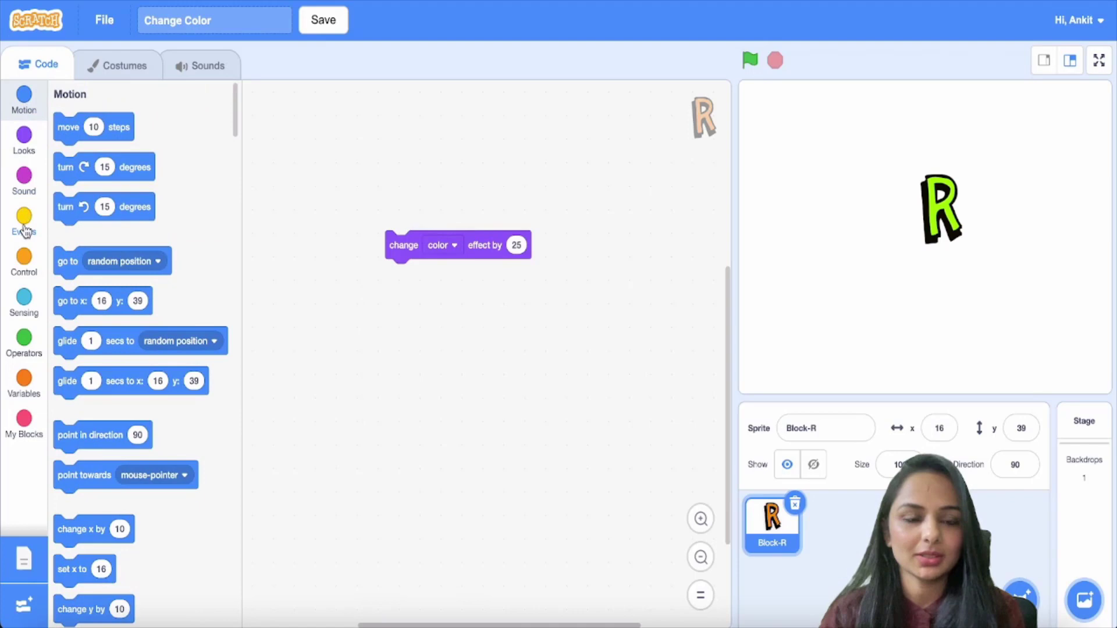
{"action": "left_click", "coordinate": [23, 222]}
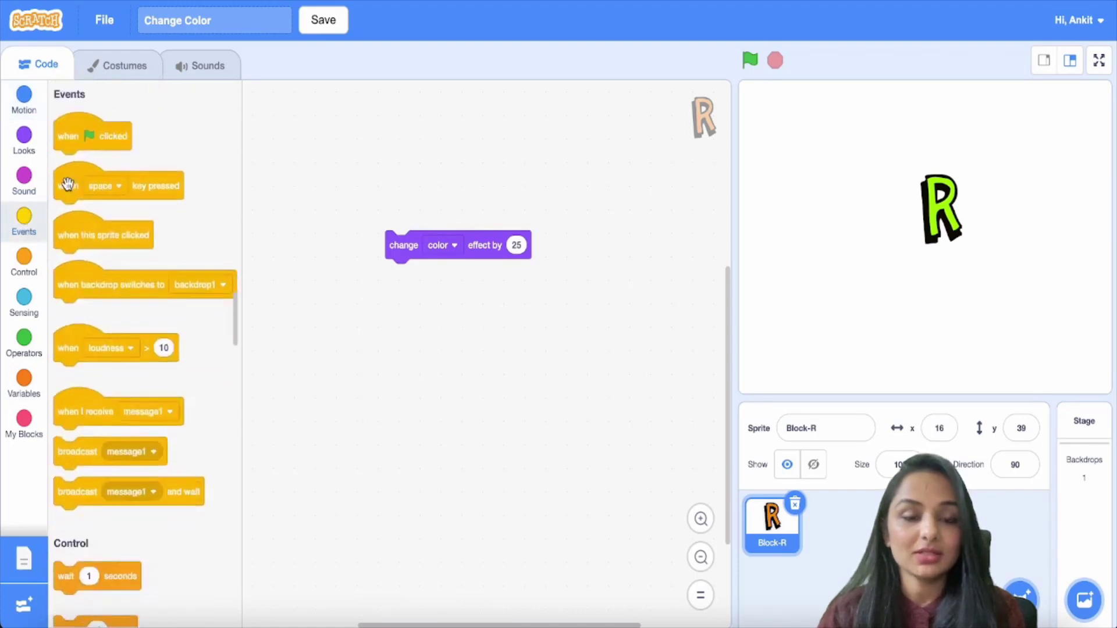
{"action": "left_click_drag", "start_coordinate": [92, 186], "coordinate": [448, 199]}
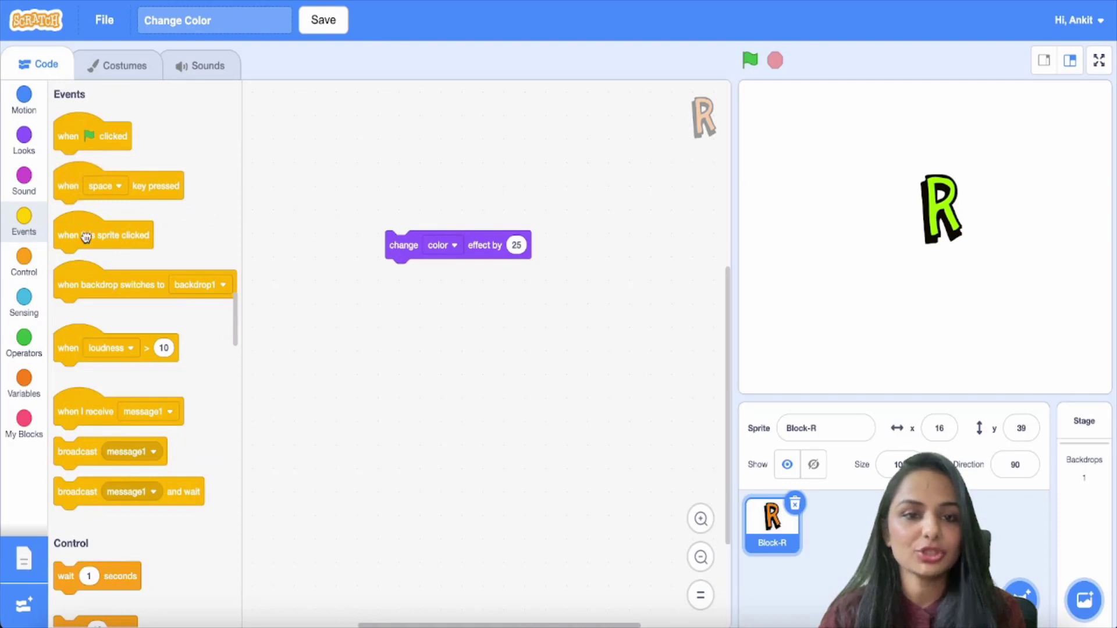
{"action": "left_click_drag", "start_coordinate": [104, 234], "coordinate": [444, 219]}
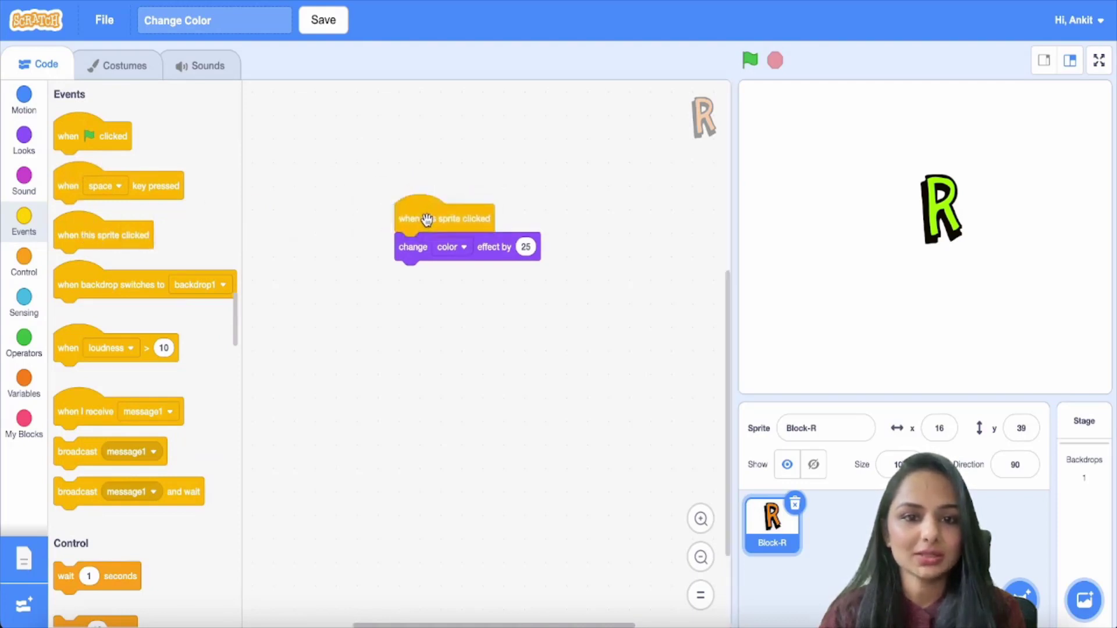
{"action": "mouse_move", "coordinate": [596, 70]}
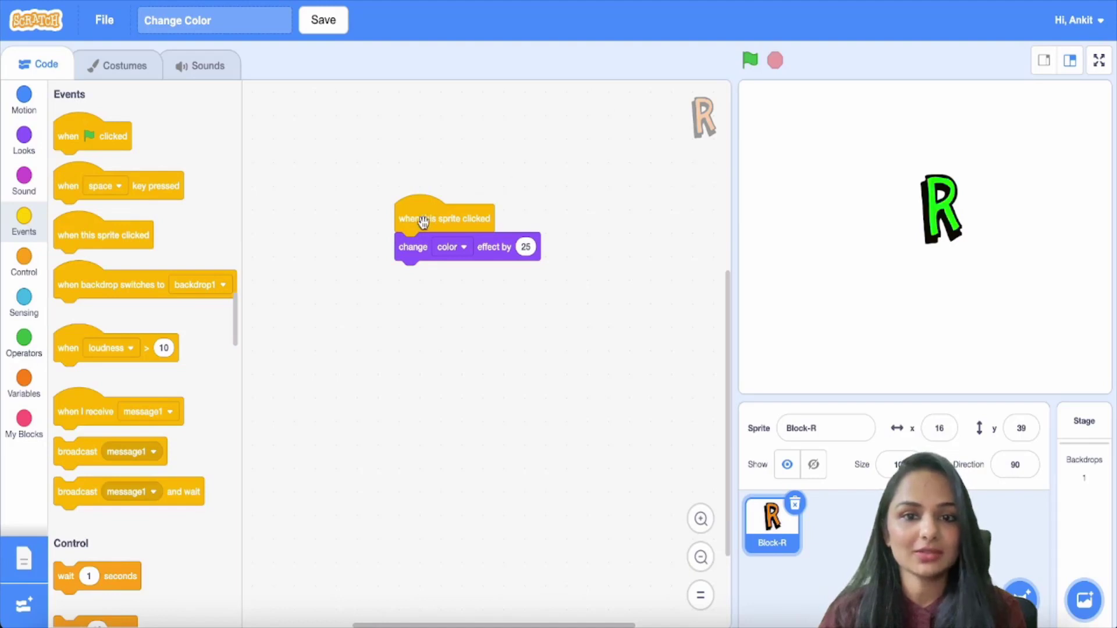
Run the script, then click the R on stage to shift it to teal and green.
{"action": "left_click", "coordinate": [444, 218]}
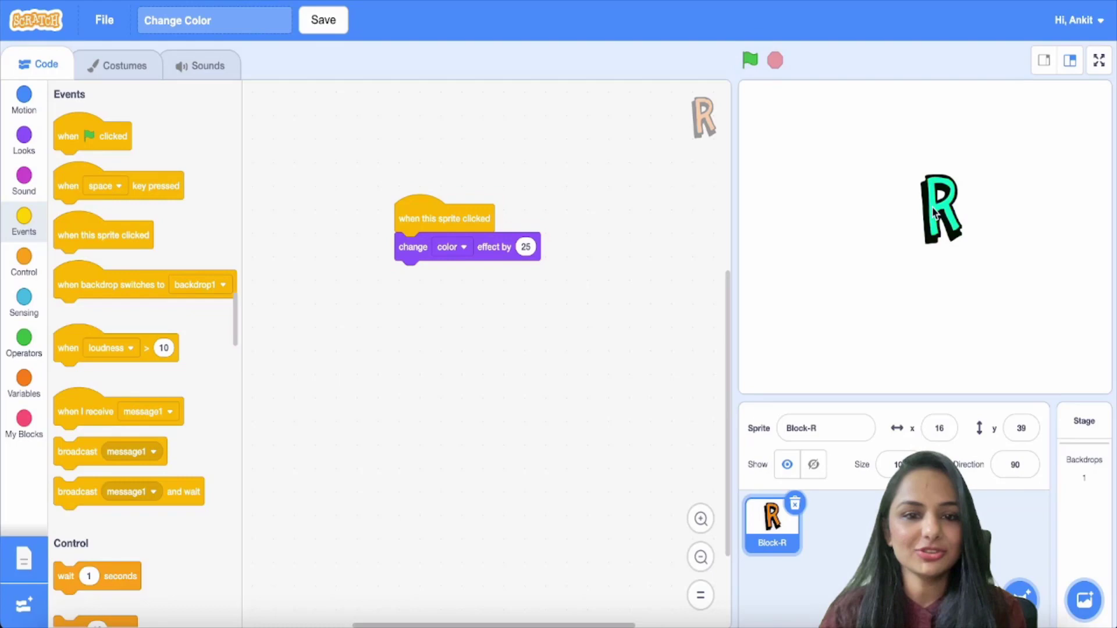
{"action": "left_click", "coordinate": [939, 209]}
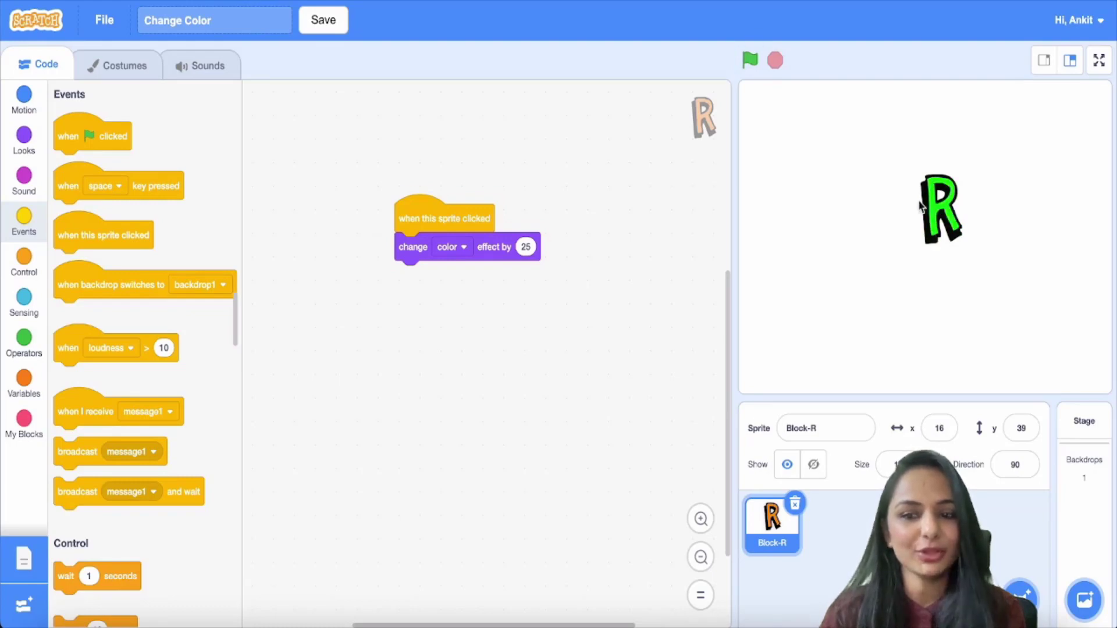